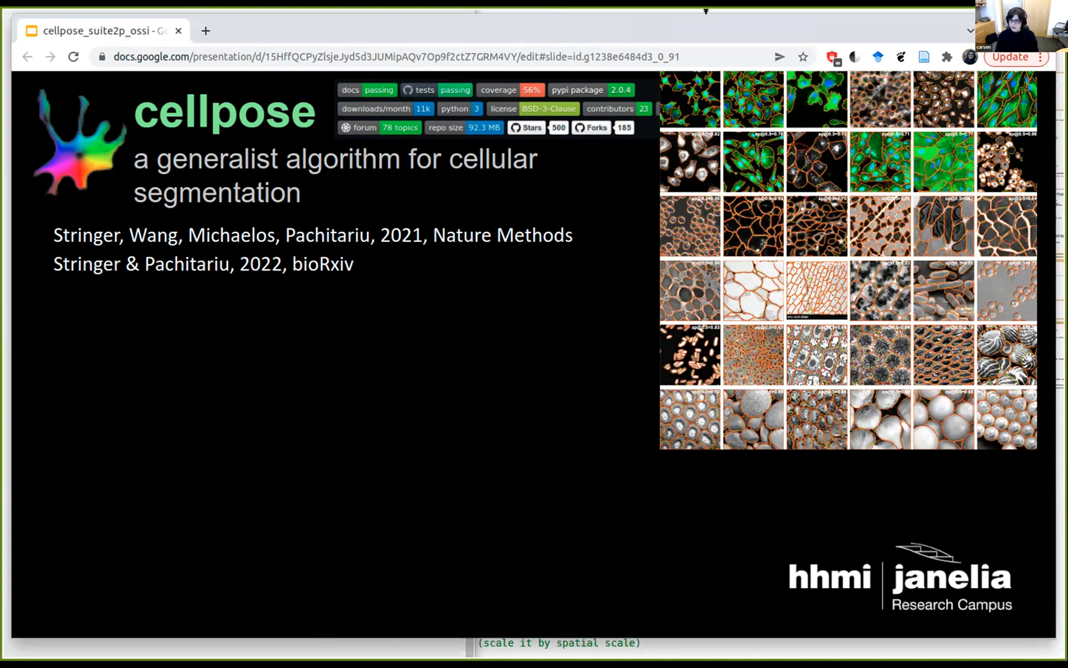
mouse_move(830, 286)
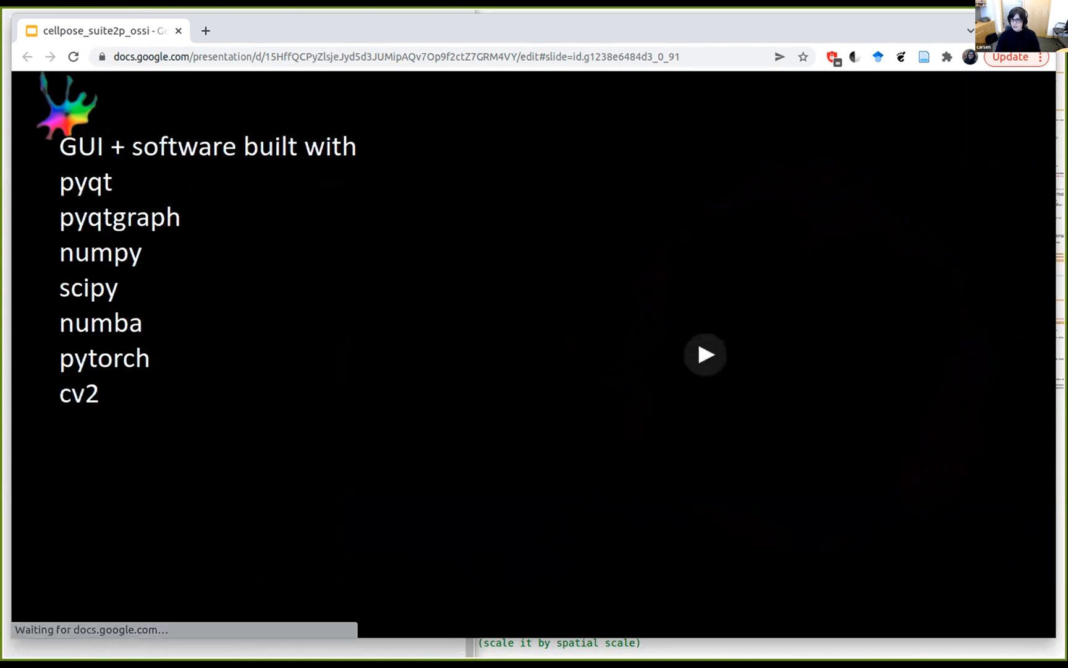
Play the embedded Cellpose GUI demo until the two-channel image shows coloured cell masks
click(706, 355)
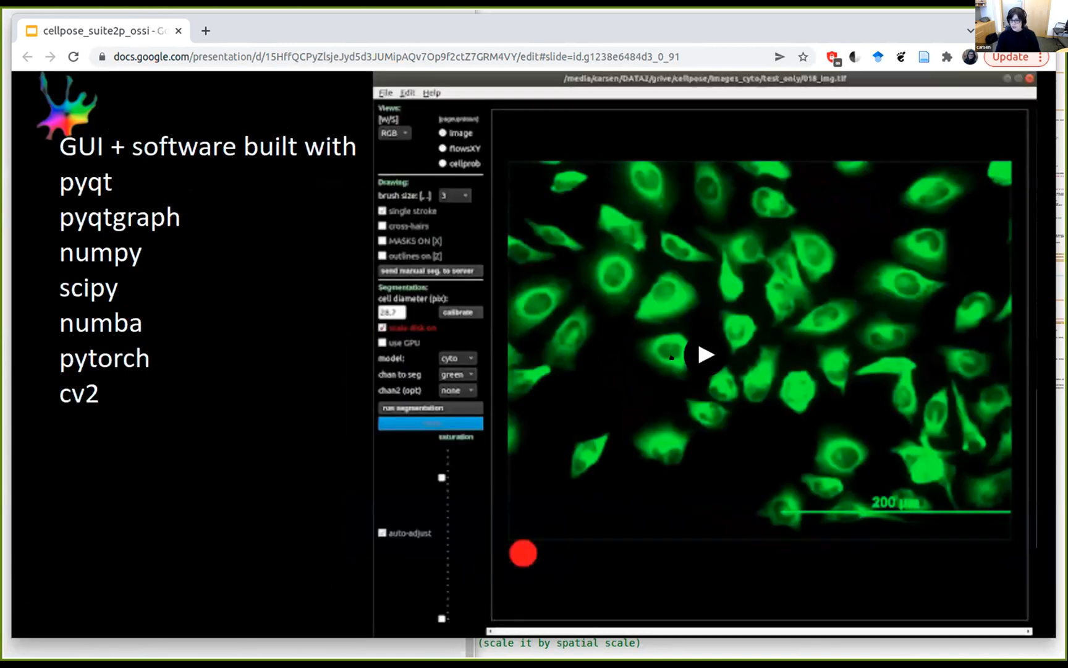
click(705, 355)
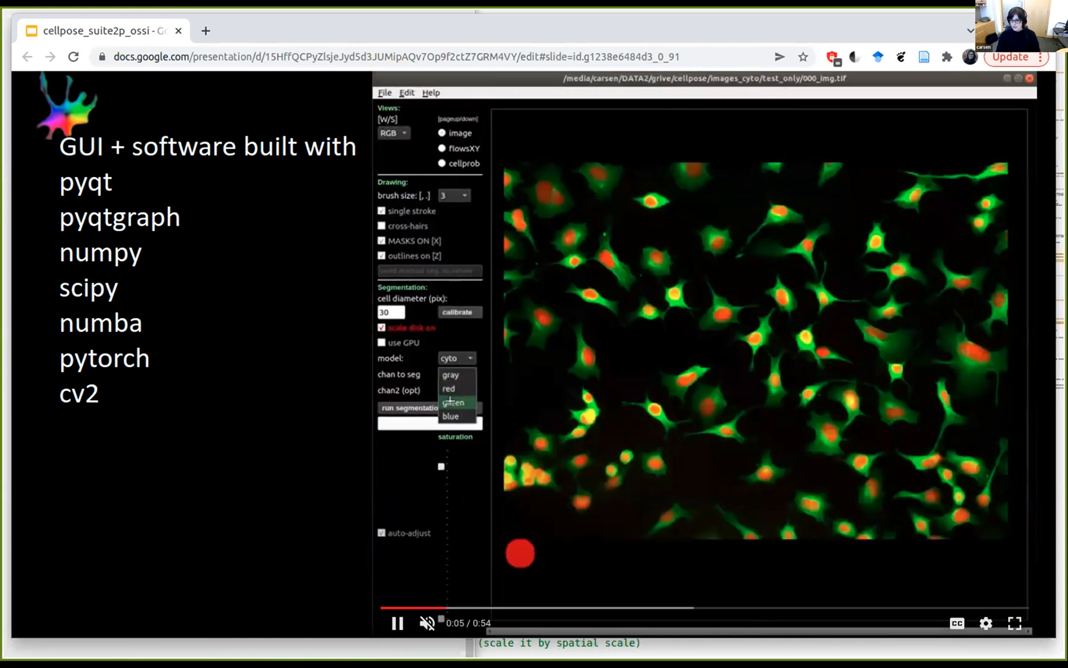
click(453, 402)
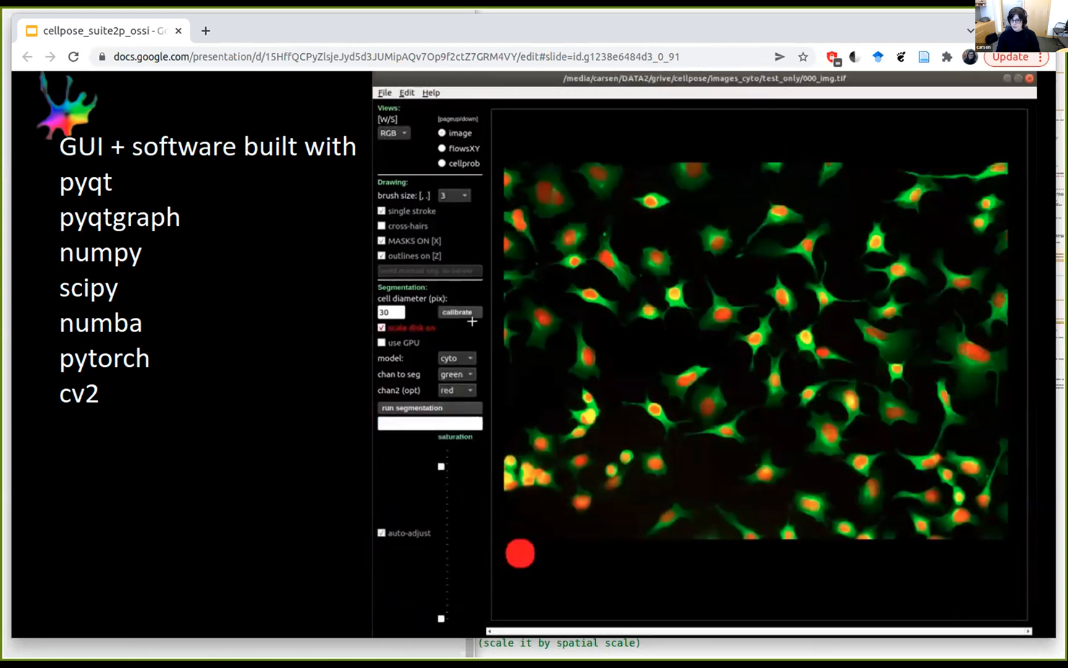
click(429, 407)
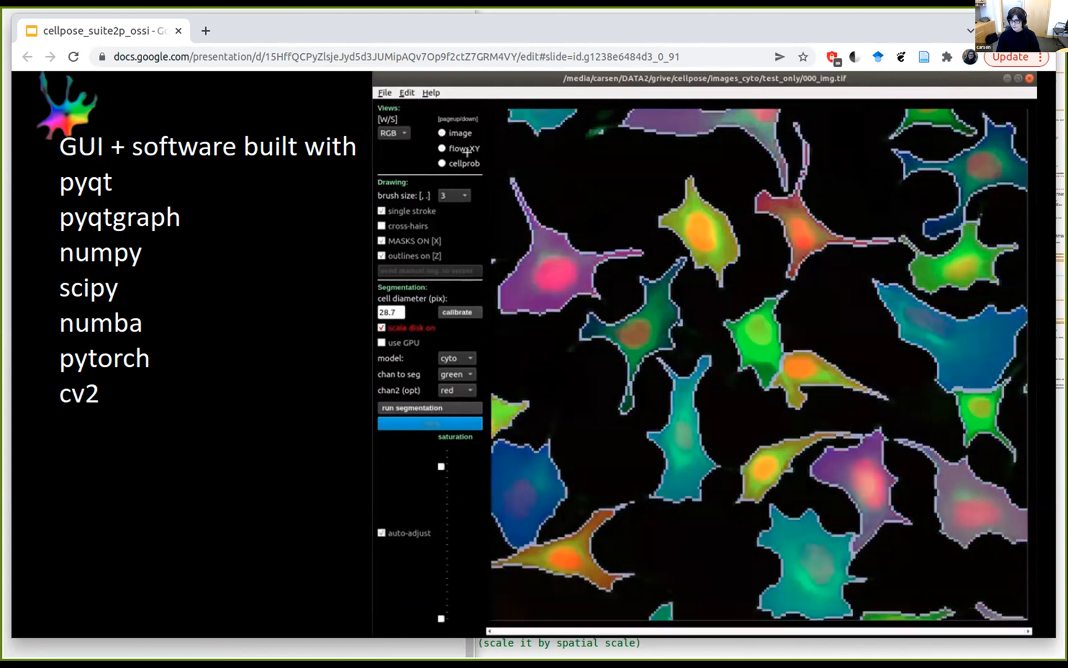
Scroll to the 'What if cellpose doesn't work on your images?' slide
scroll(up, 3)
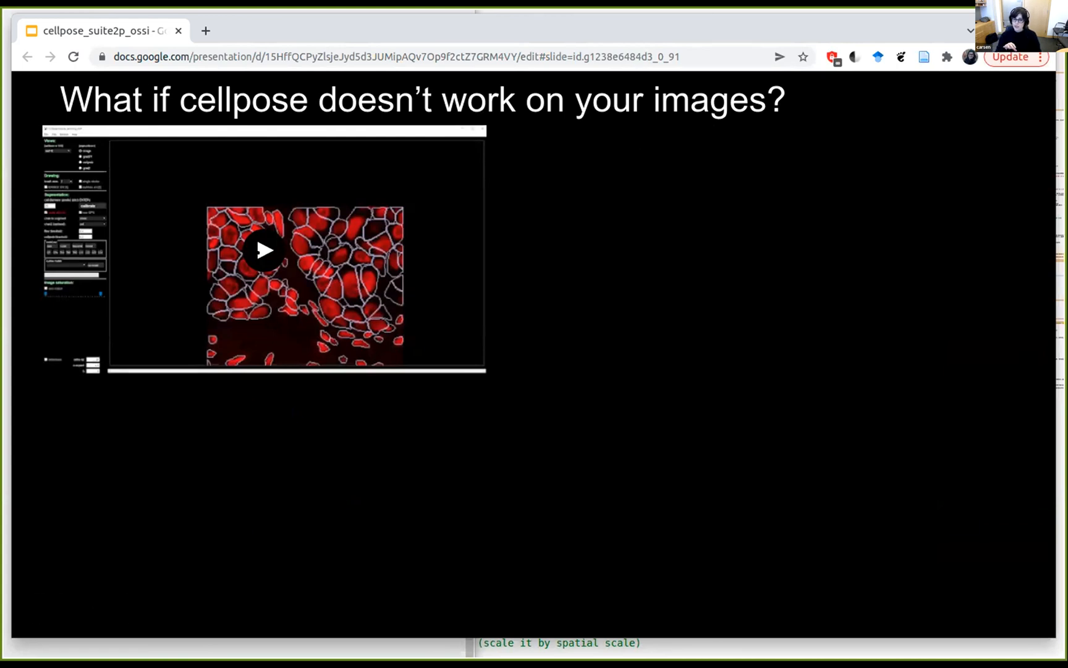
Reveal 'fine-tuning takes < 30 min!' and the pretrained Cellpose 1.0 segmentation examples
click(263, 250)
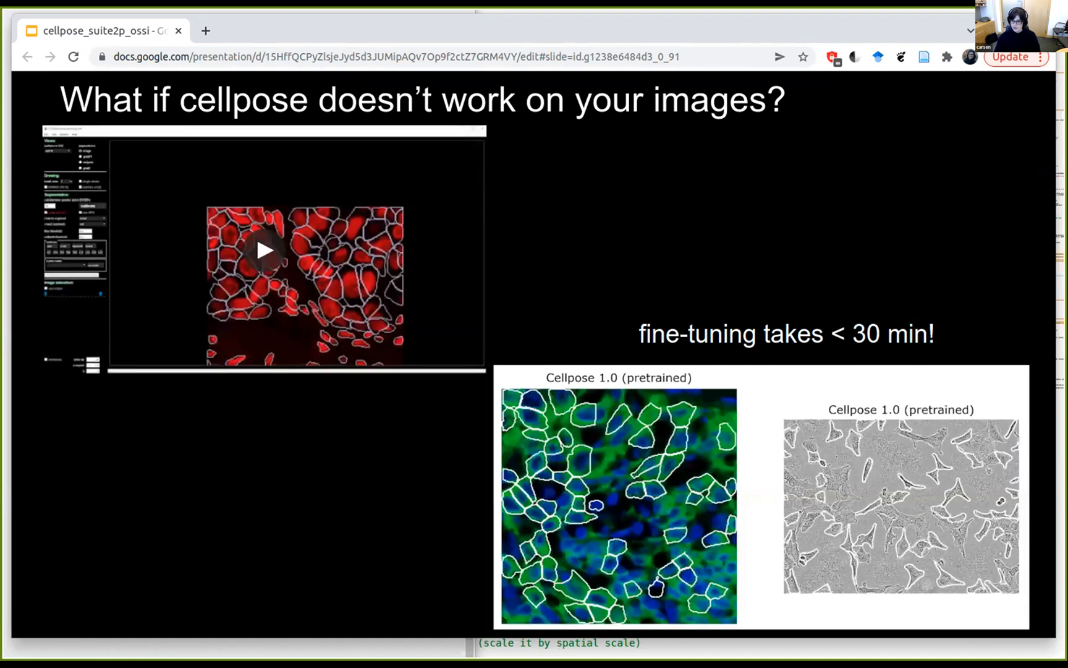
mouse_move(569, 374)
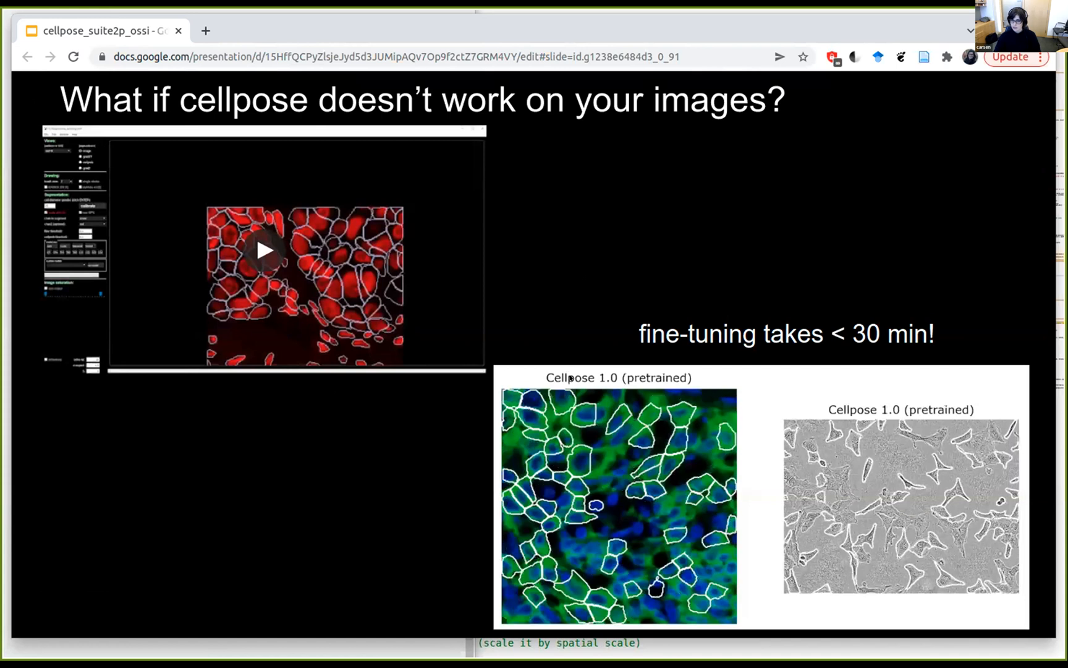